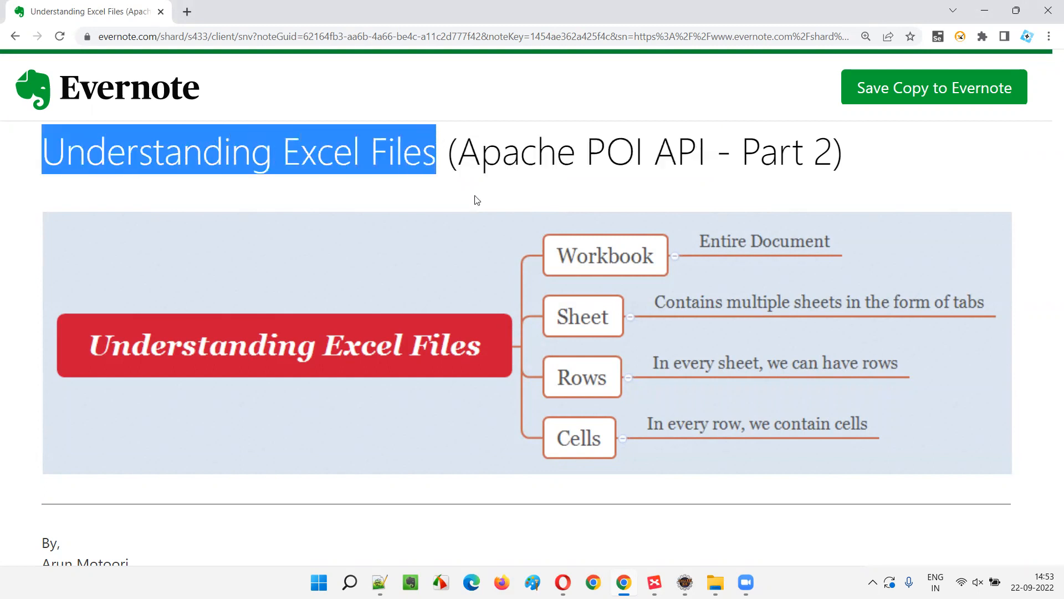
Step: Switch from the Evernote note to the Apache POI.xmind mind map window
{"action": "left_click", "coordinate": [409, 582]}
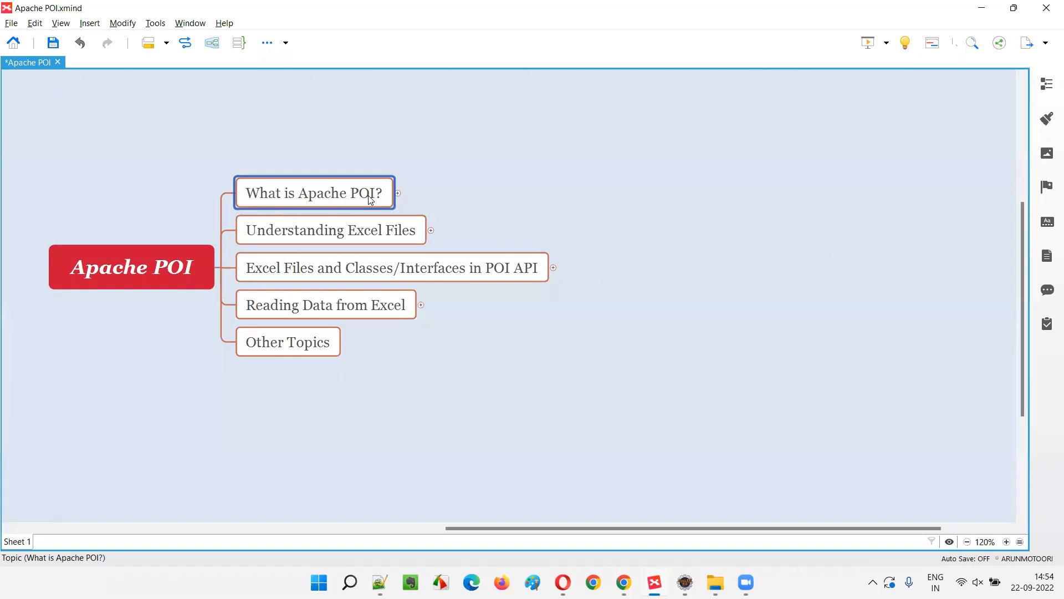
{"action": "left_click", "coordinate": [330, 229]}
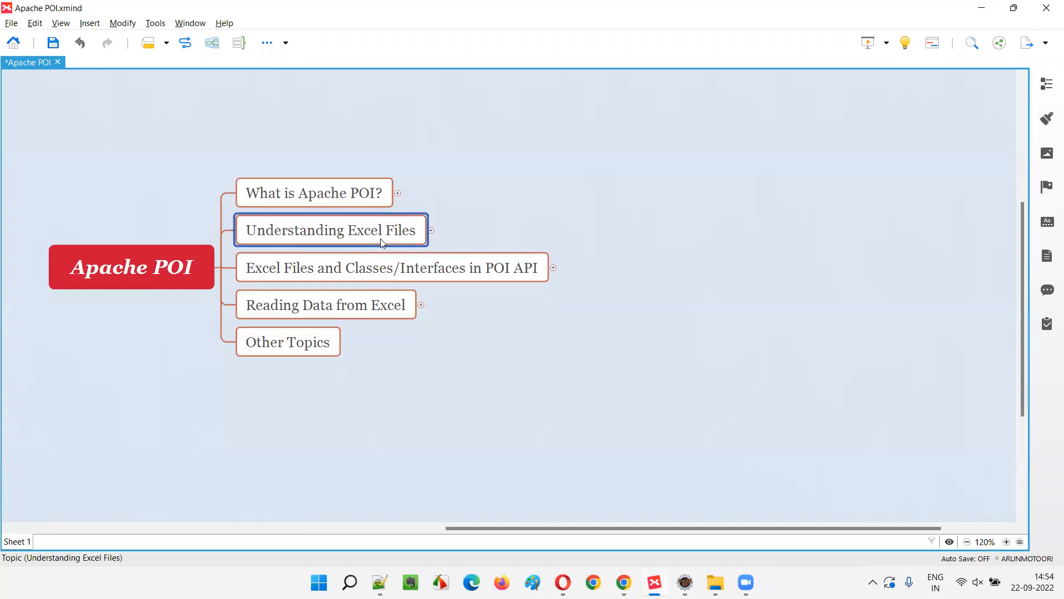
{"action": "left_click", "coordinate": [715, 587]}
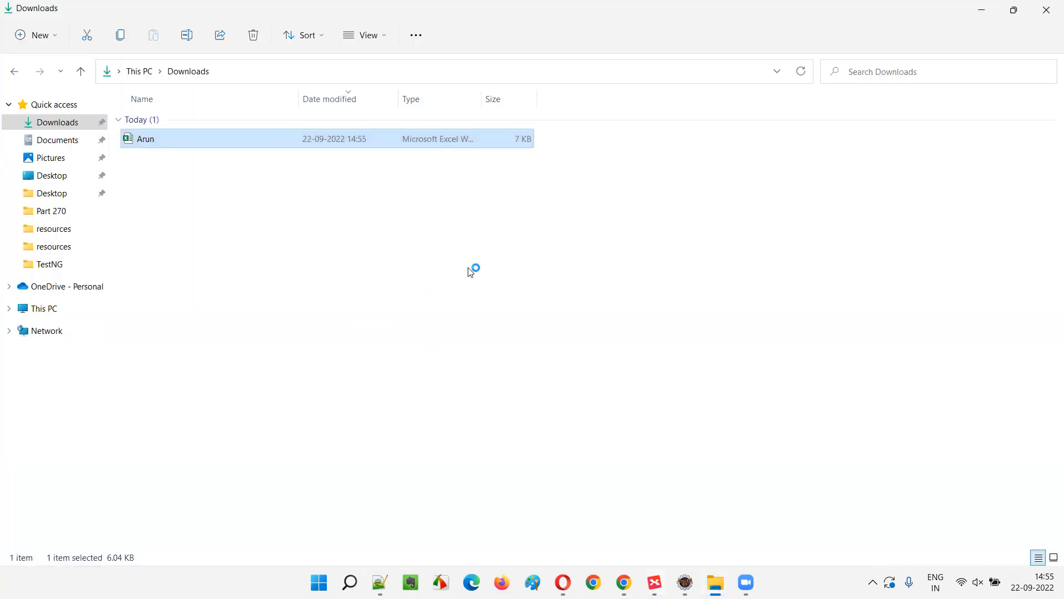
Step: Open the 'Arun' Excel workbook from the Downloads folder
{"action": "double_click", "coordinate": [144, 139]}
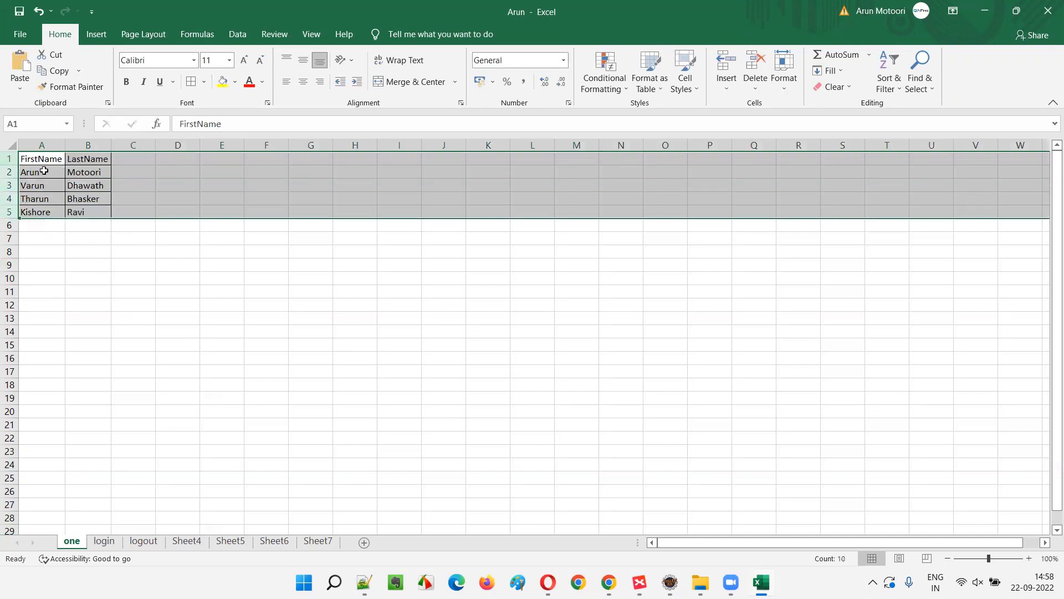
{"action": "left_click", "coordinate": [9, 159]}
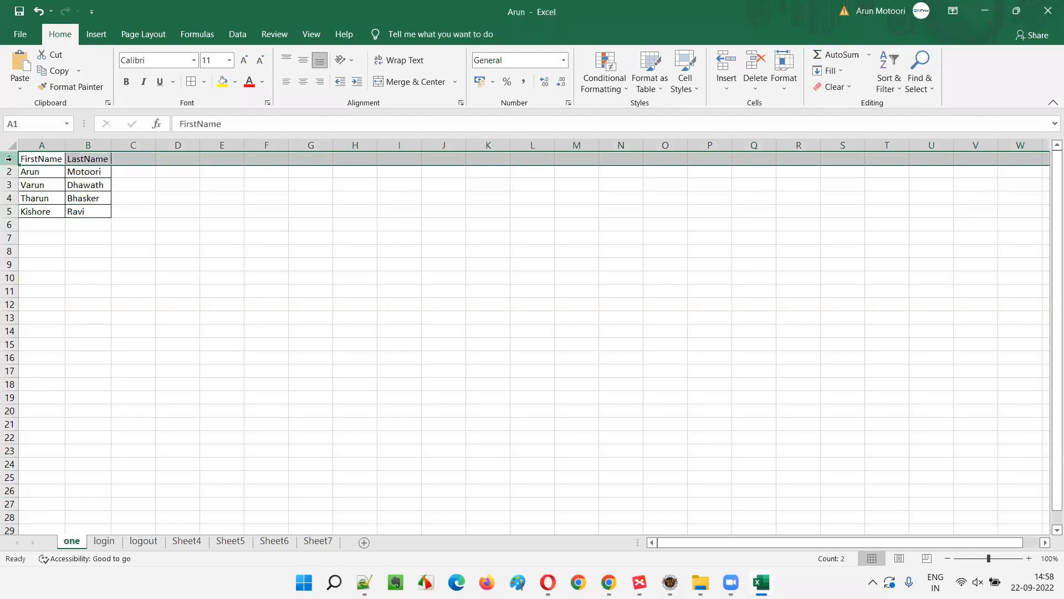